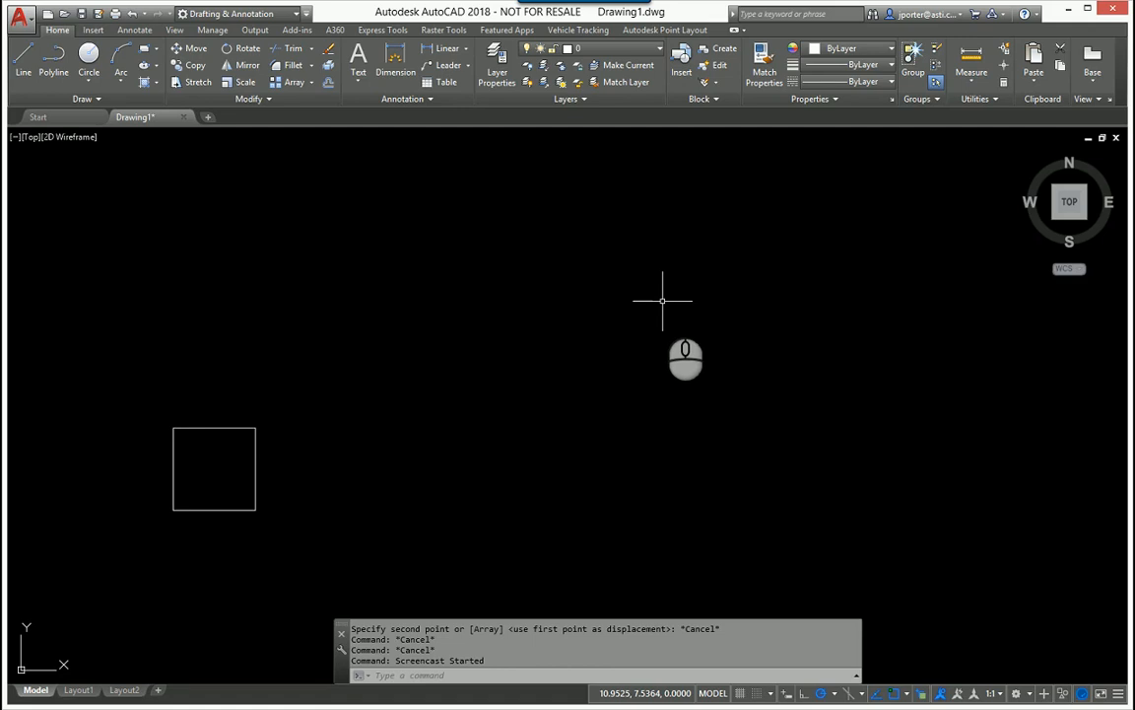
pyautogui.moveTo(642, 300)
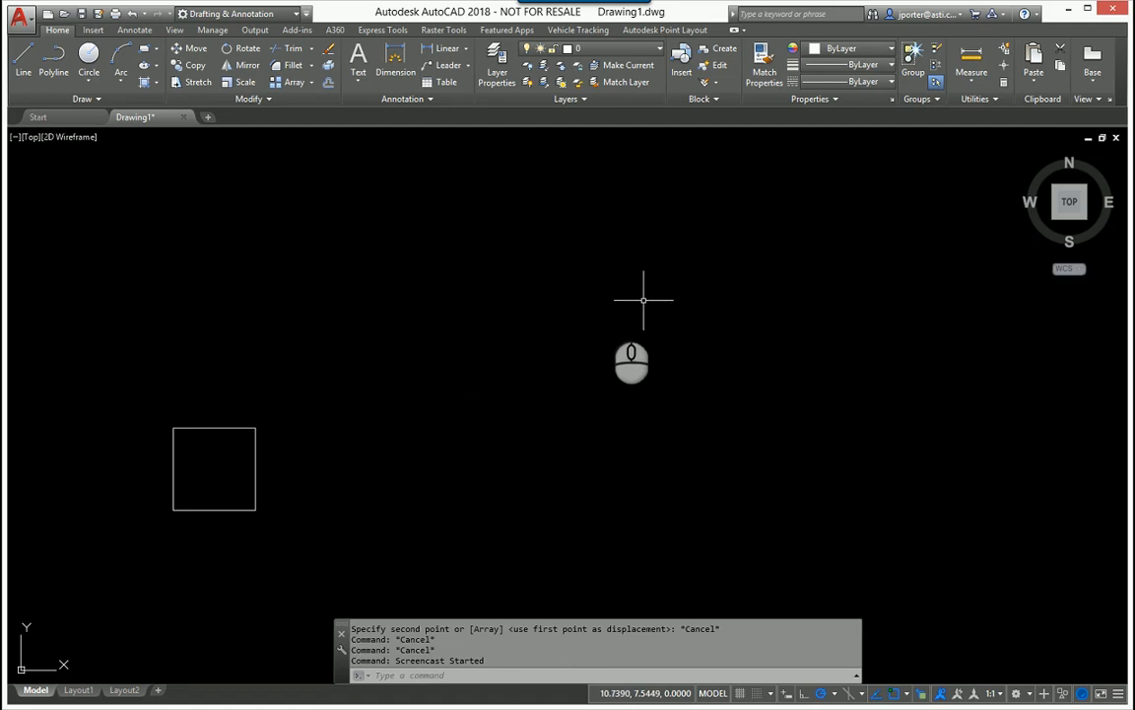
pyautogui.moveTo(445, 311)
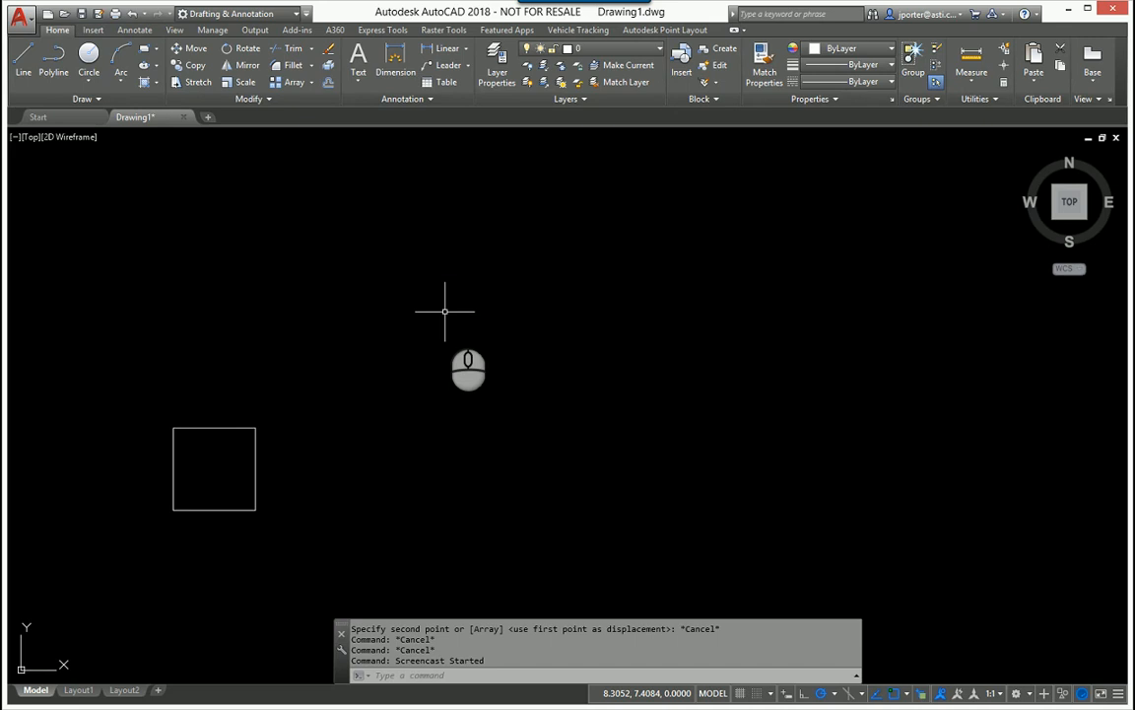
pyautogui.moveTo(248, 469)
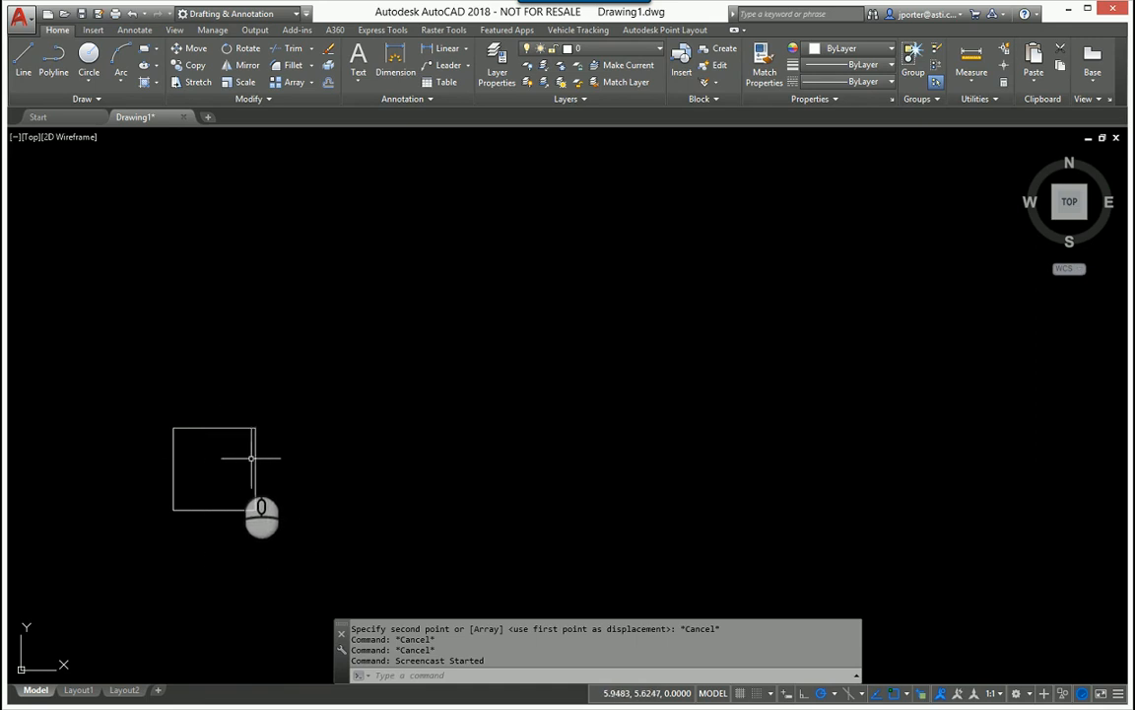
pyautogui.moveTo(268, 483)
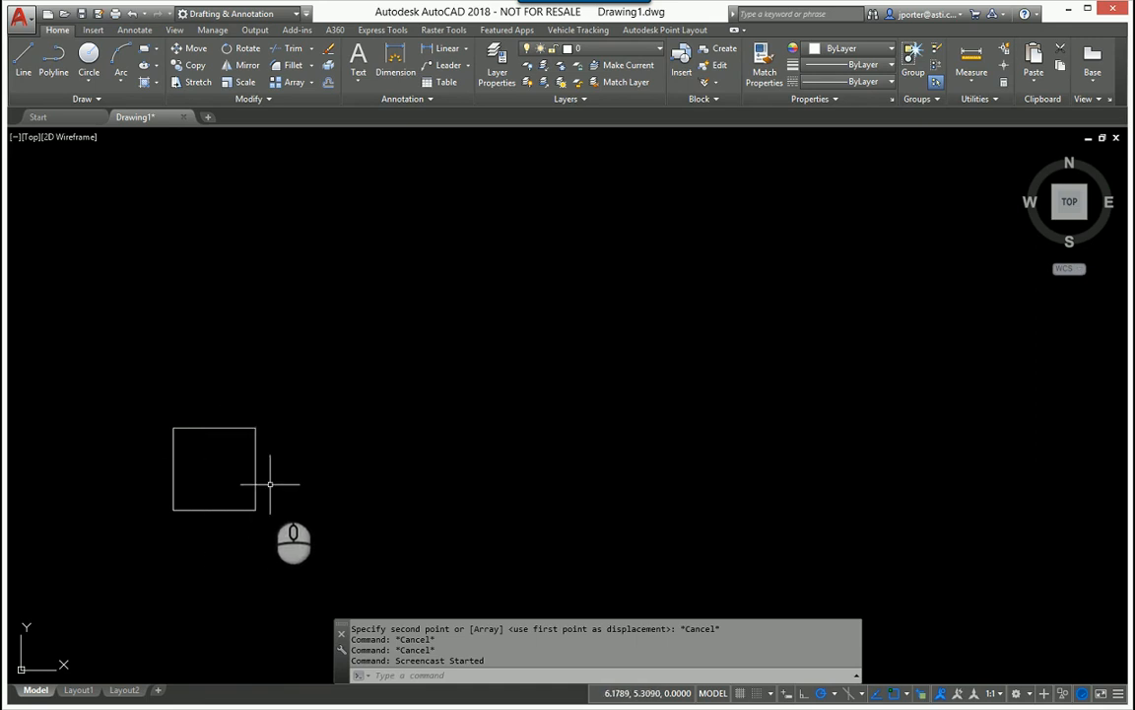
pyautogui.moveTo(642, 473)
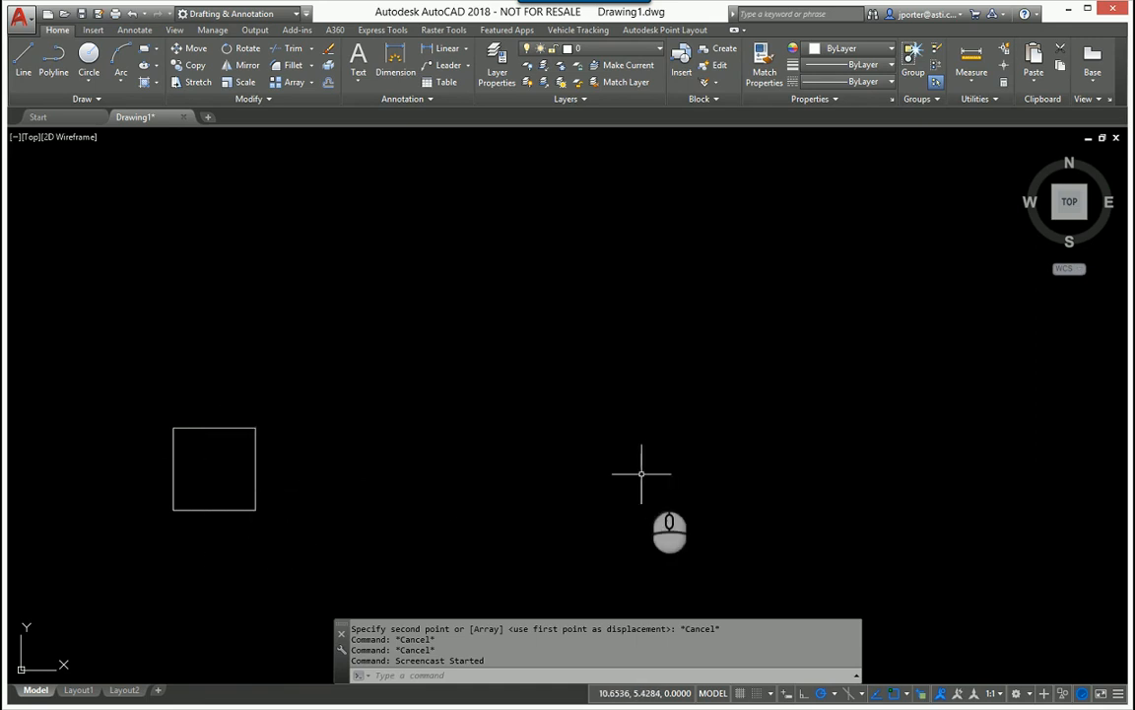
pyautogui.moveTo(546, 465)
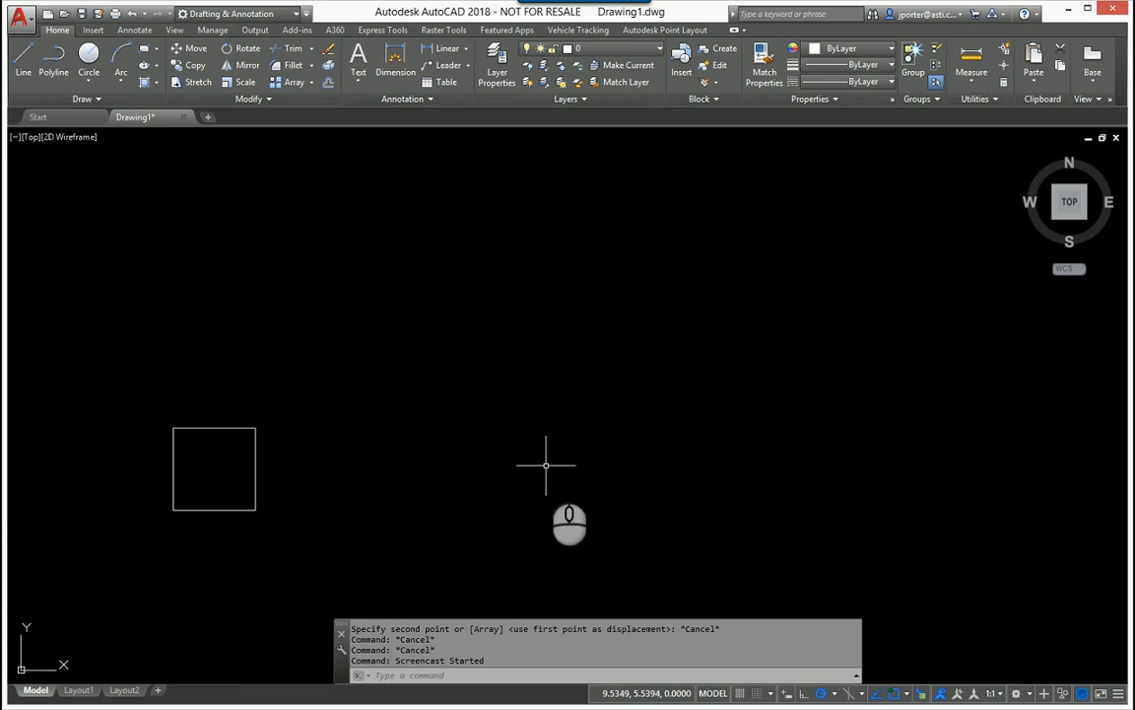
pyautogui.moveTo(398, 455)
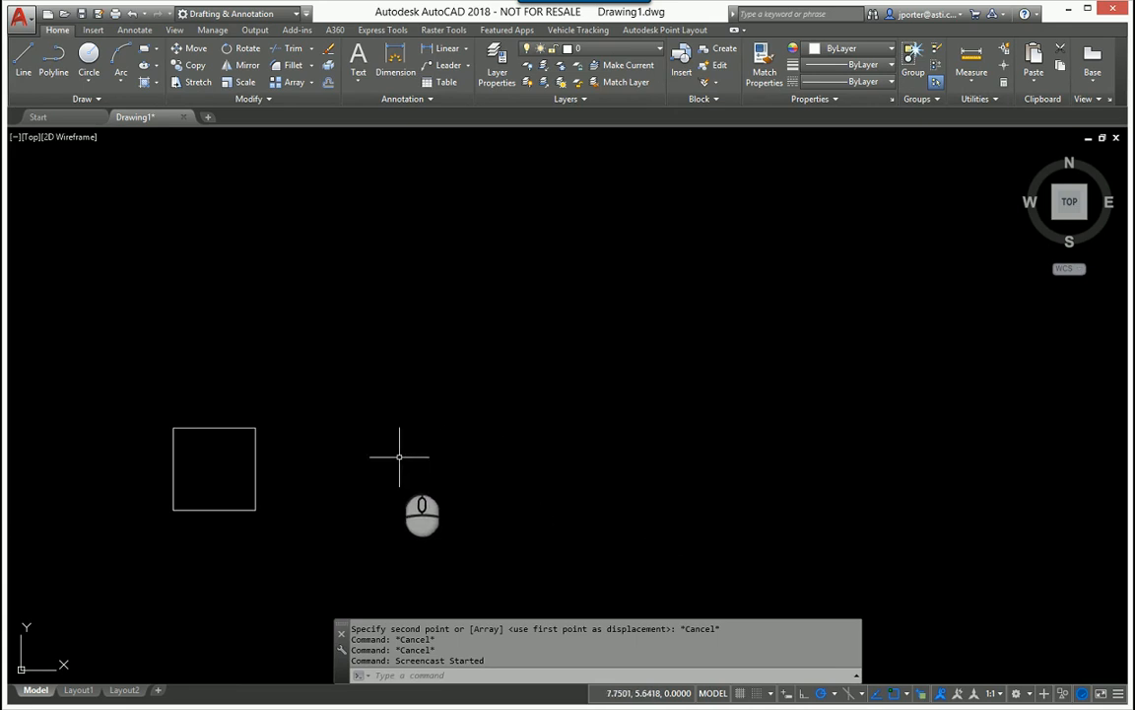
pyautogui.moveTo(232, 254)
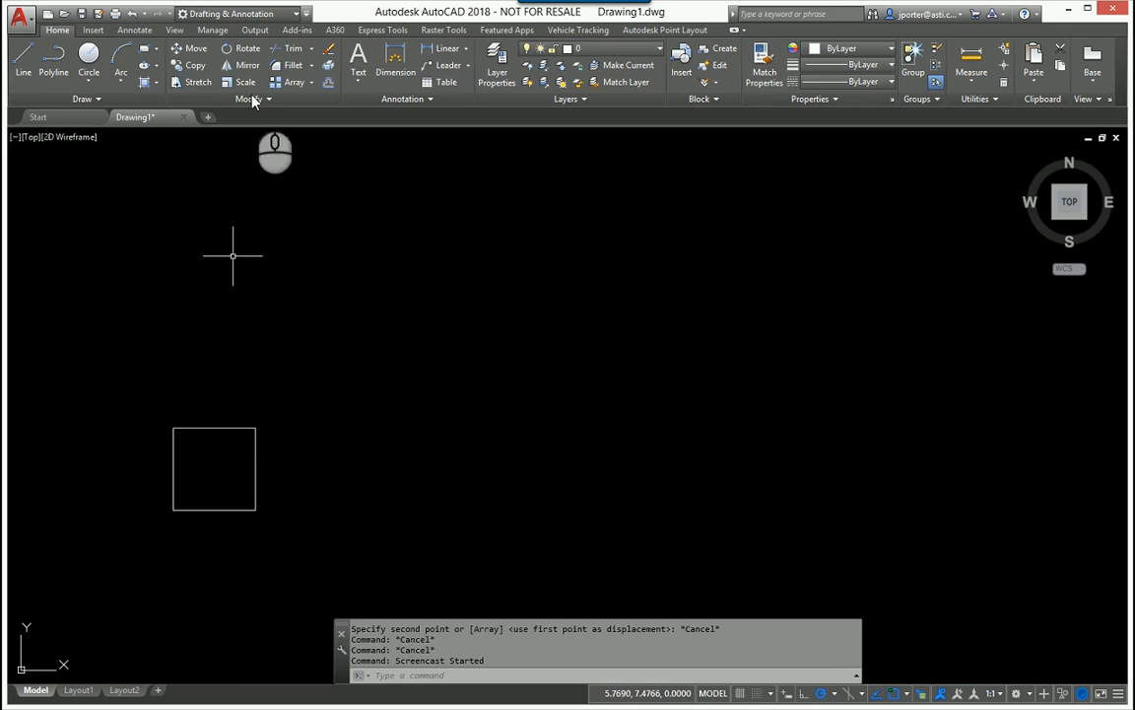
pyautogui.moveTo(375, 473)
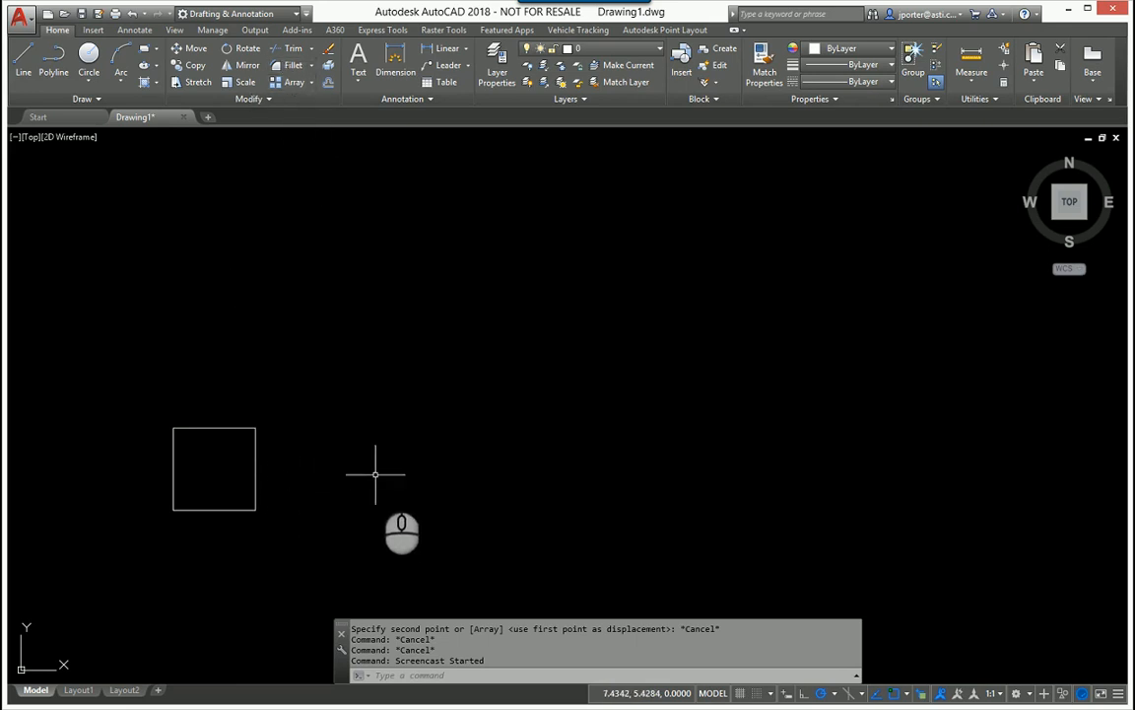
pyautogui.moveTo(345, 465)
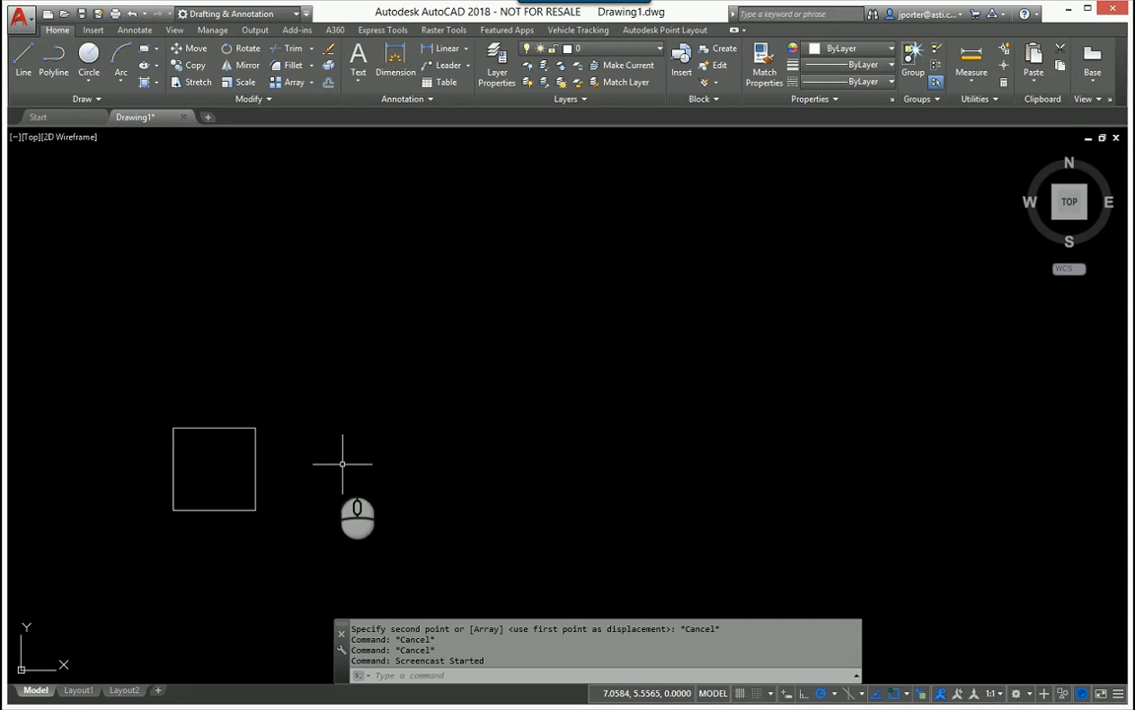
pyautogui.moveTo(335, 461)
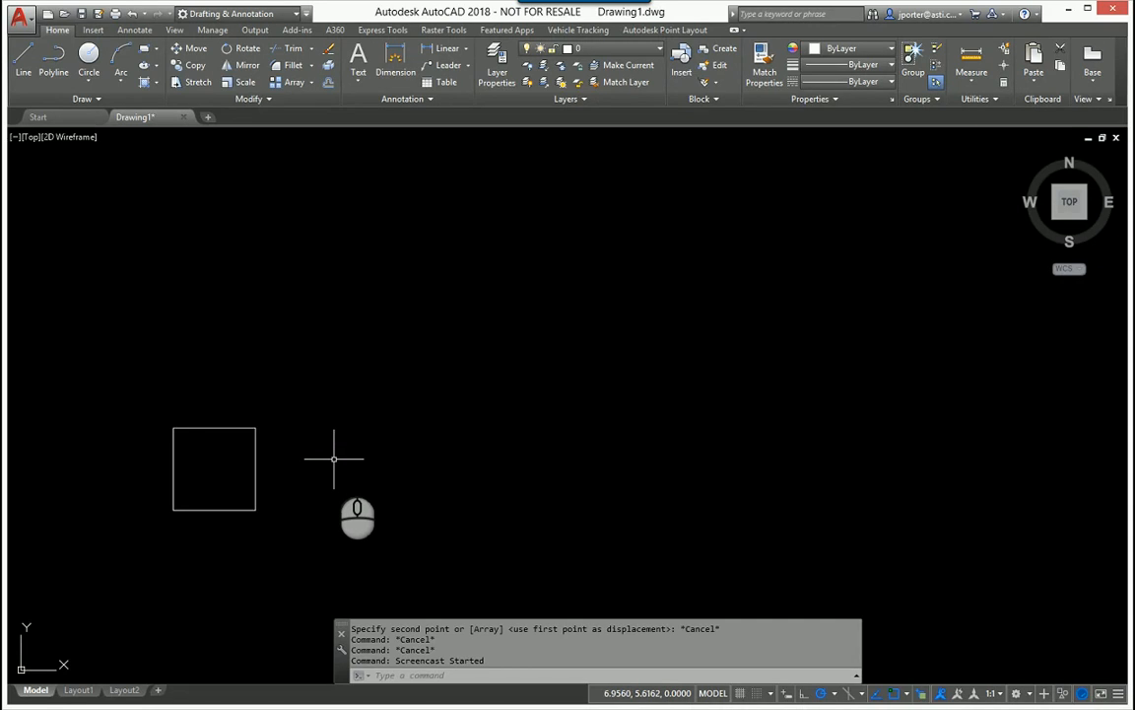
pyautogui.moveTo(308, 304)
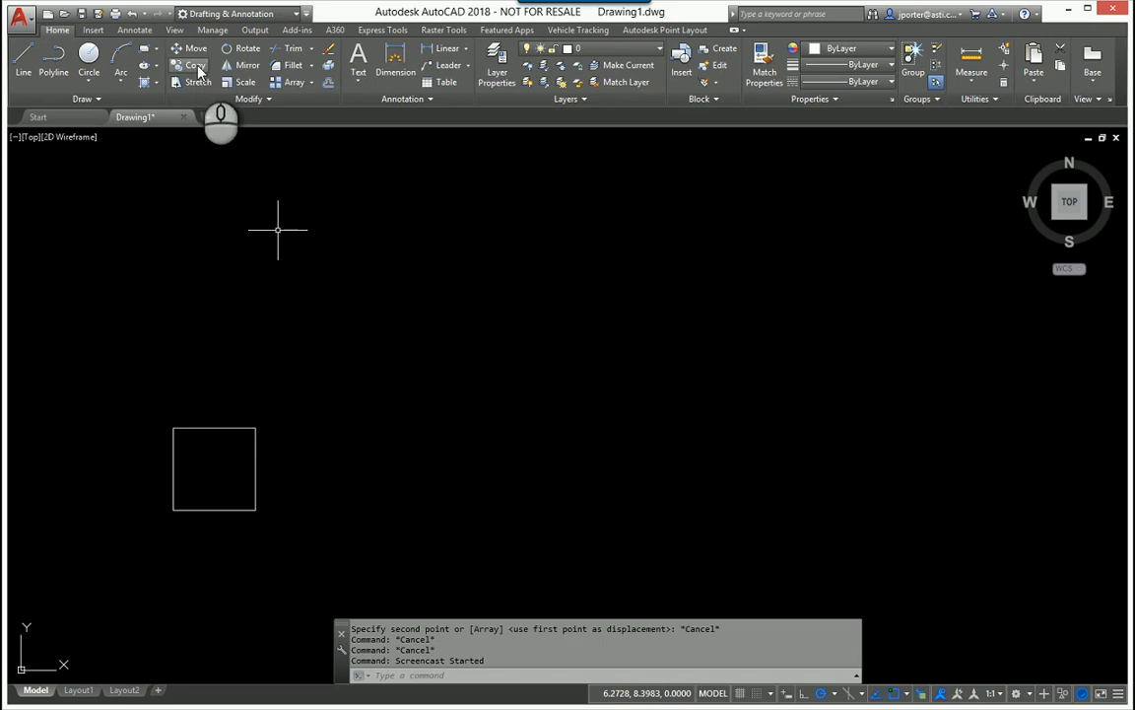
# - Start Copy on the square using its lower-left corner as the base point
pyautogui.click(198, 64)
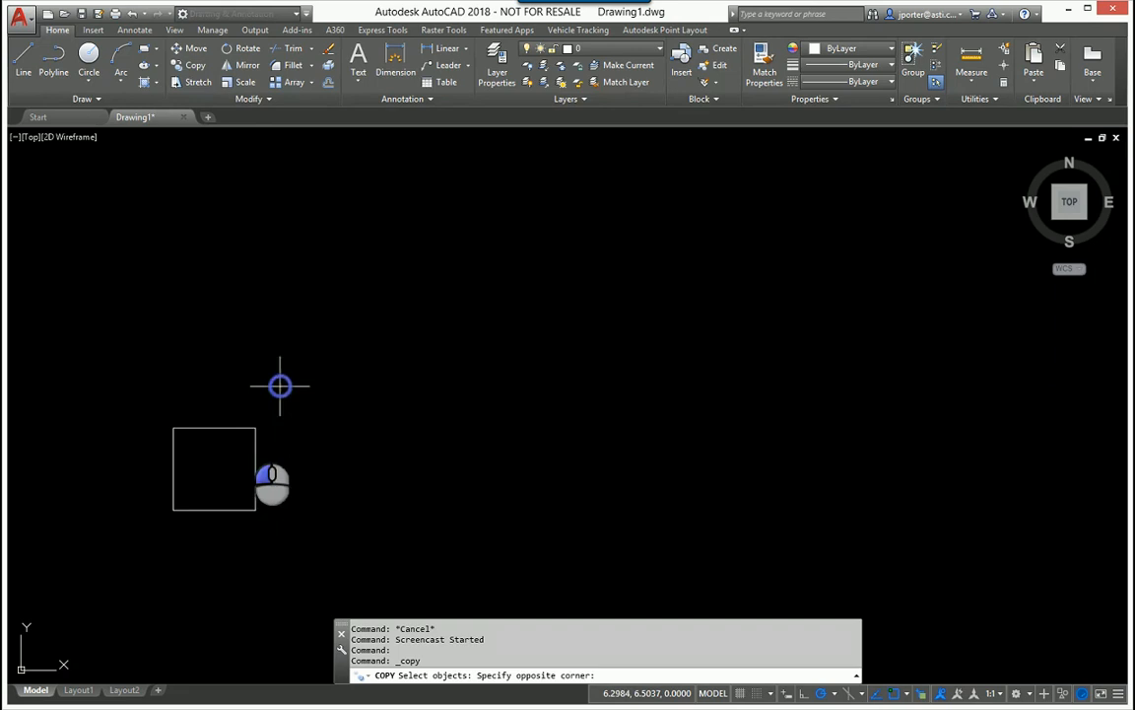
pyautogui.click(213, 469)
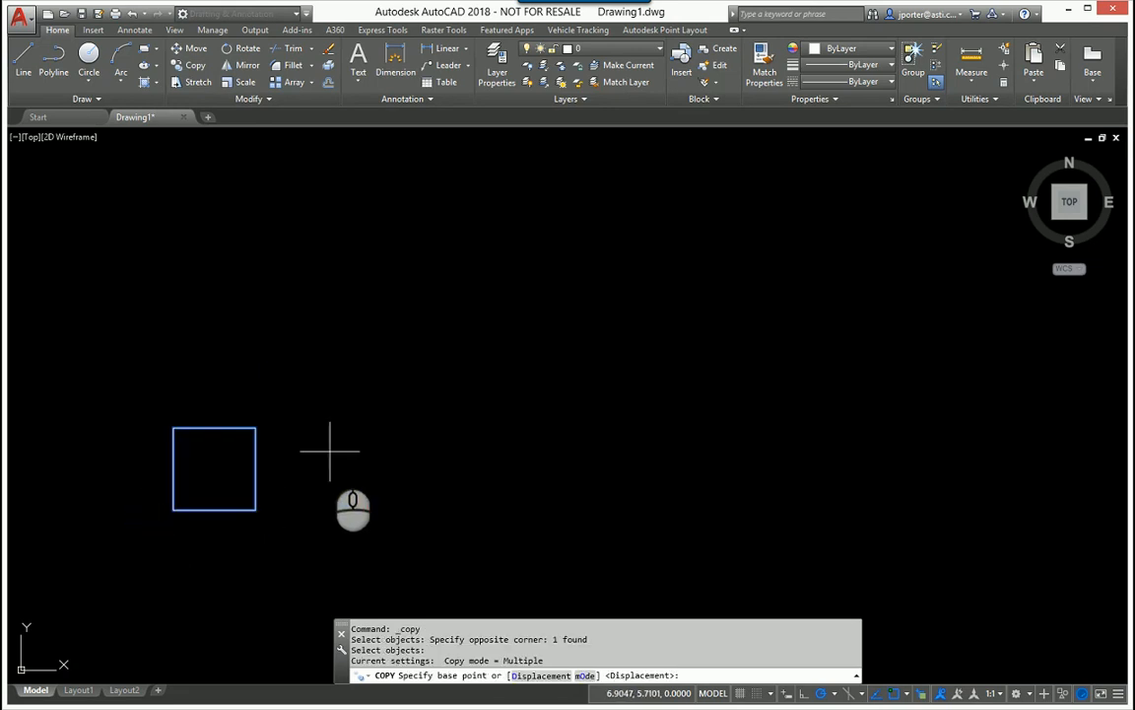
pyautogui.moveTo(254, 469)
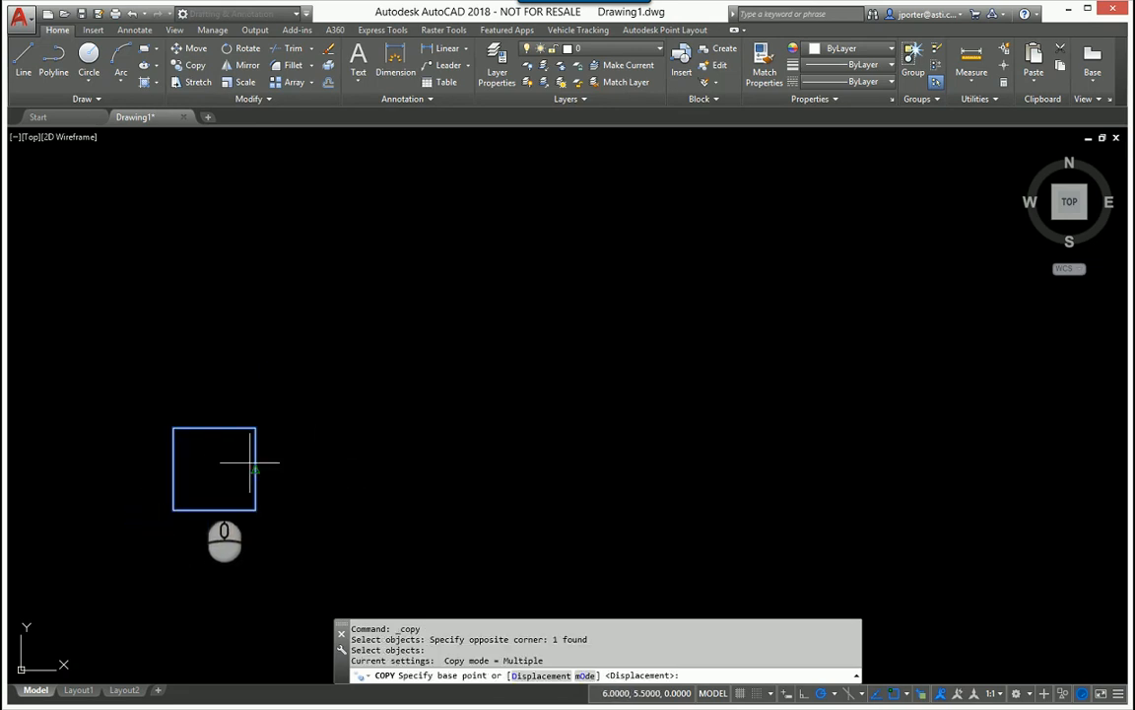
pyautogui.moveTo(175, 505)
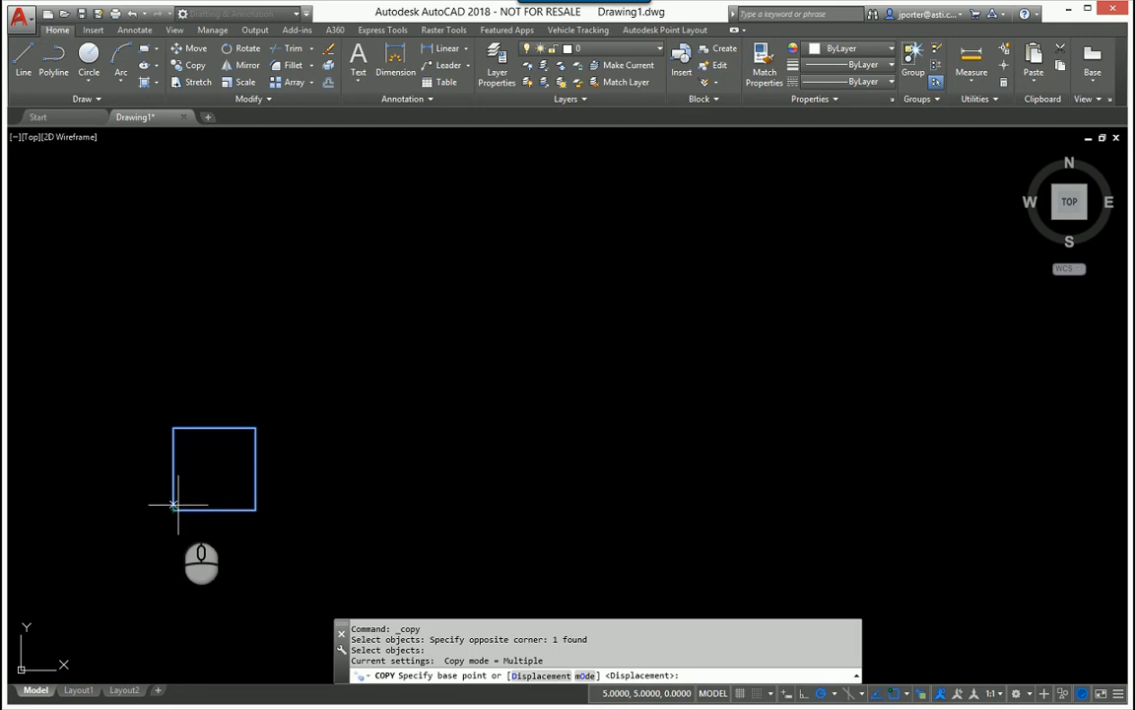
pyautogui.click(177, 505)
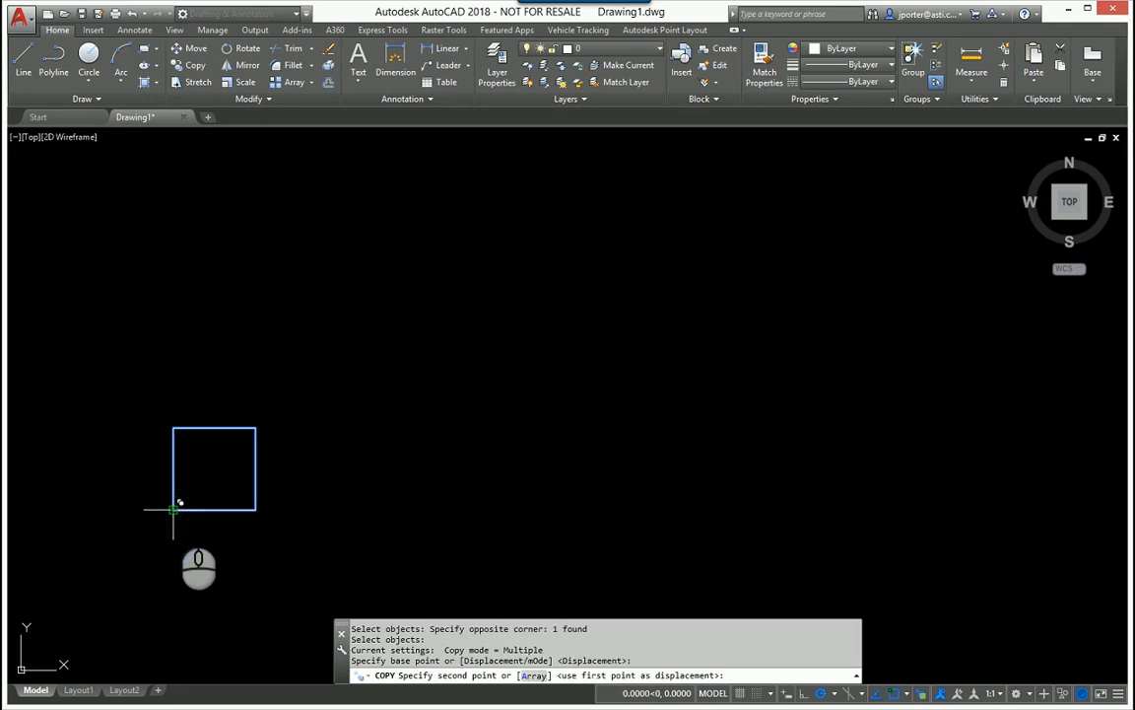
pyautogui.moveTo(173, 508)
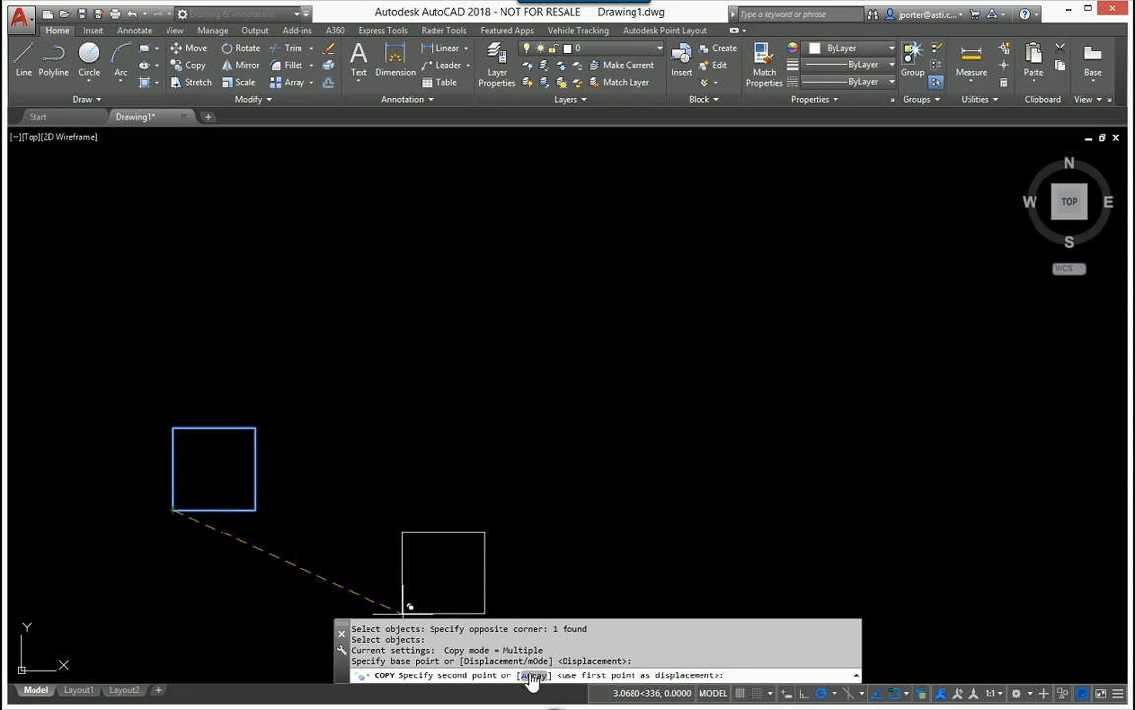
pyautogui.moveTo(291, 508)
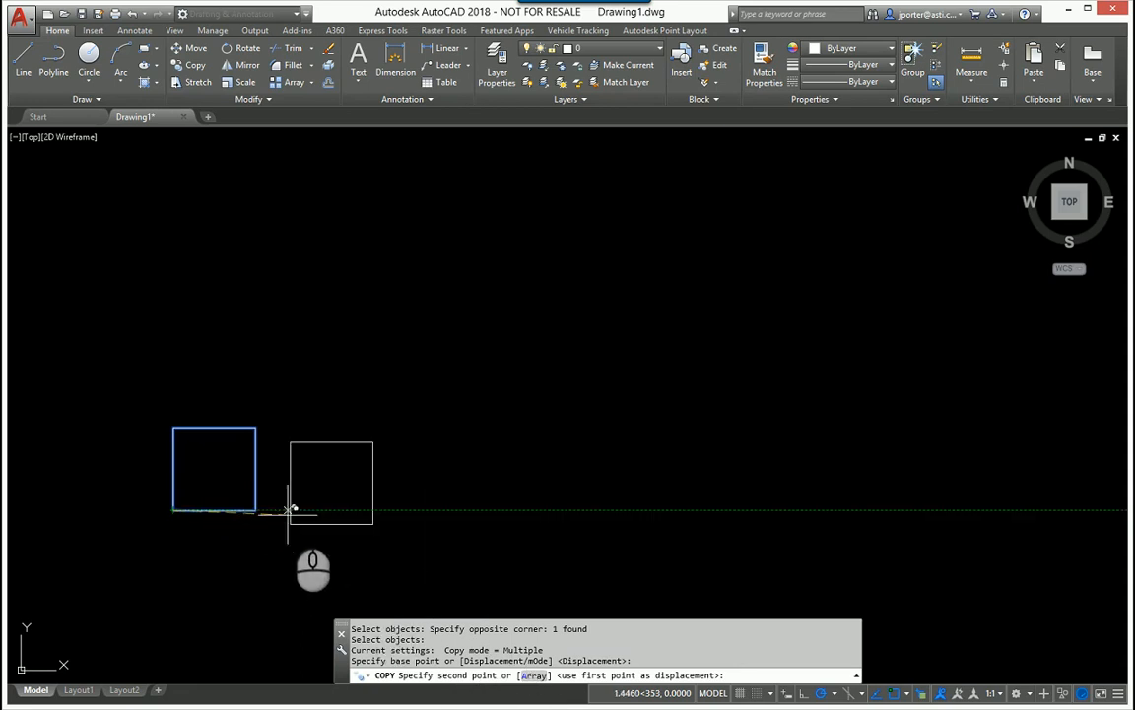
pyautogui.moveTo(320, 497)
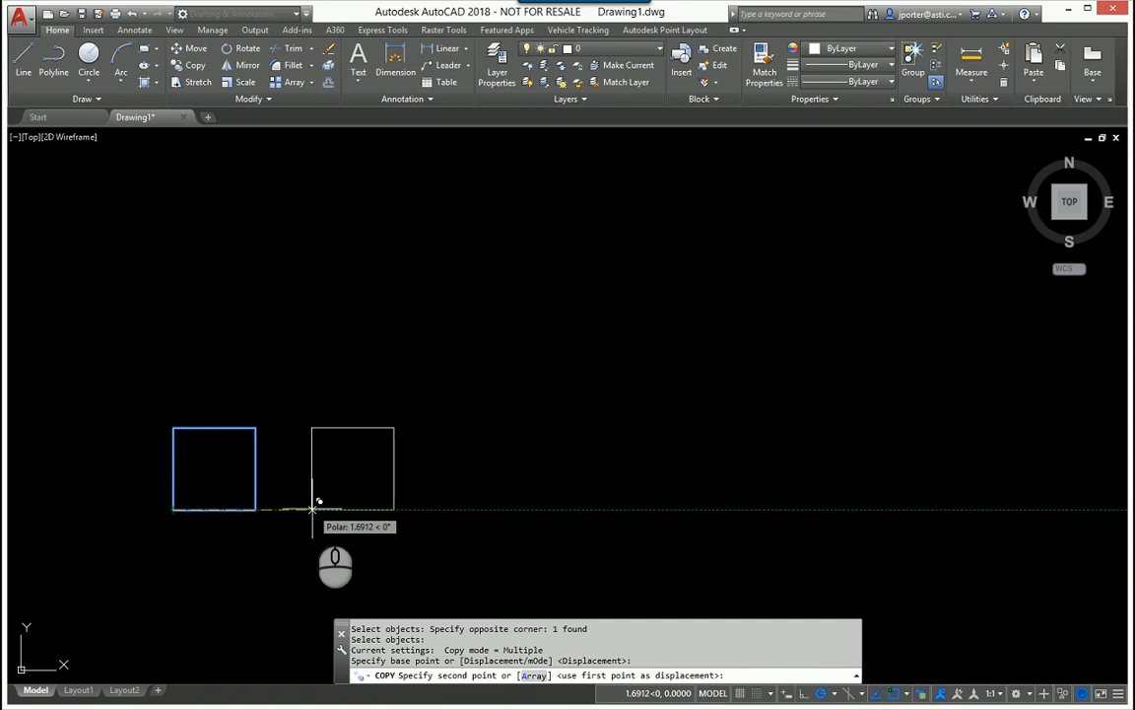
pyautogui.moveTo(576, 485)
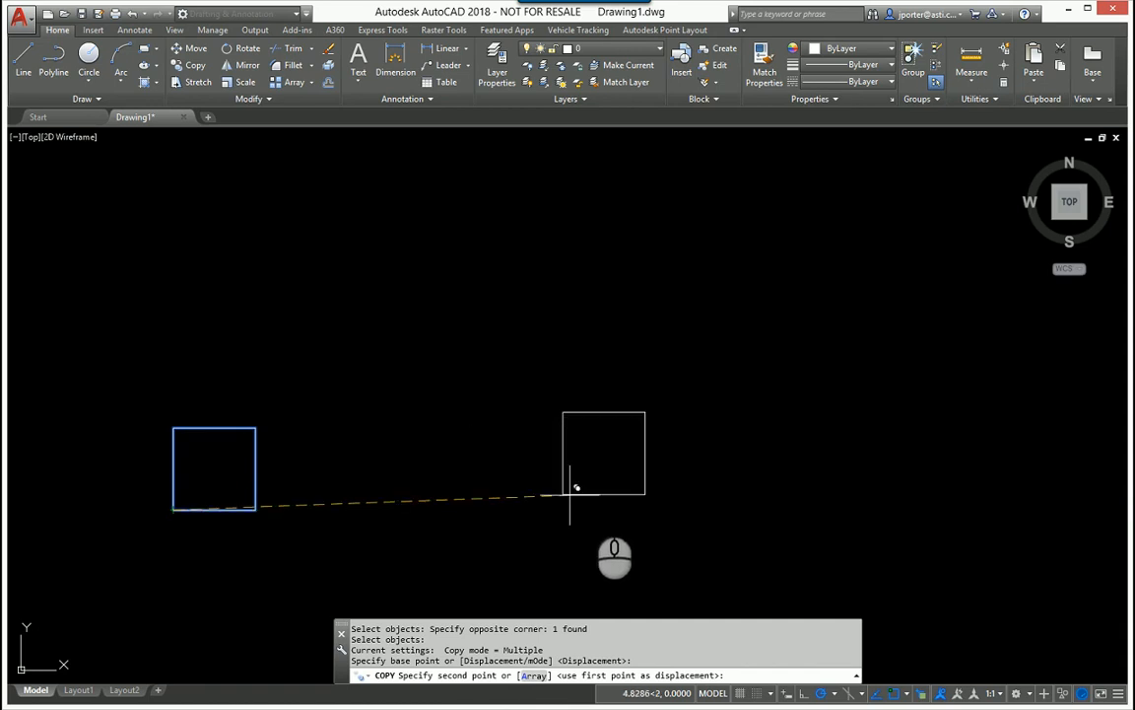
pyautogui.moveTo(516, 601)
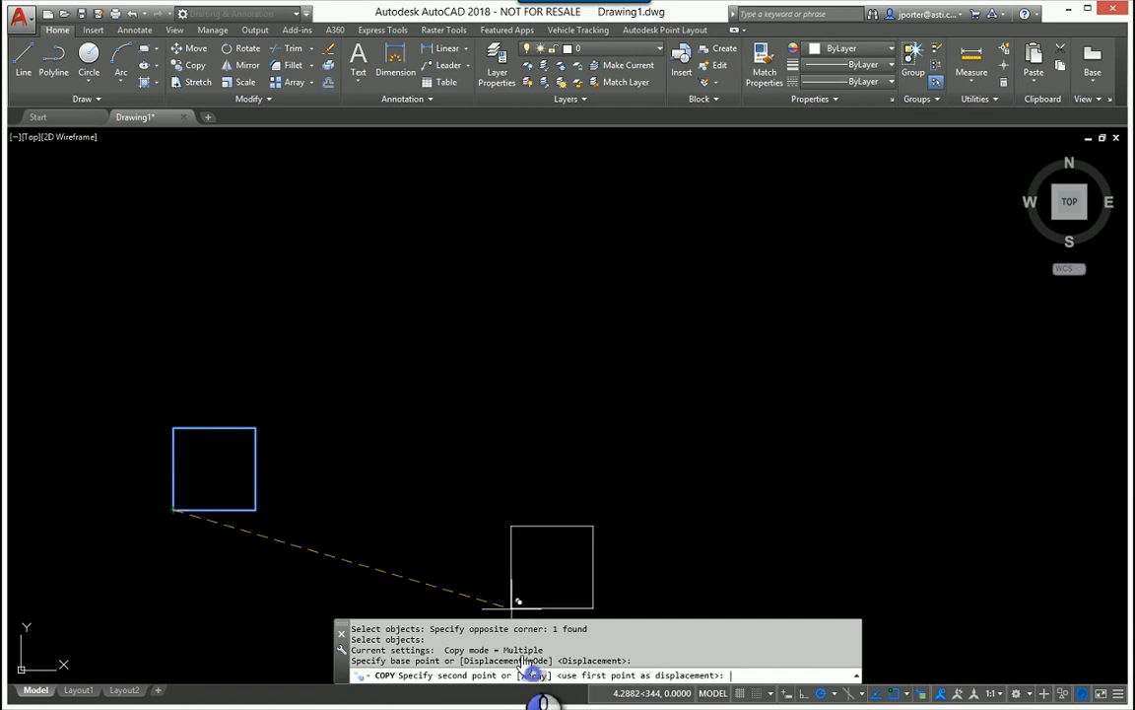
# - Switch the copy to the Array option for five equally spaced squares
pyautogui.write('A')
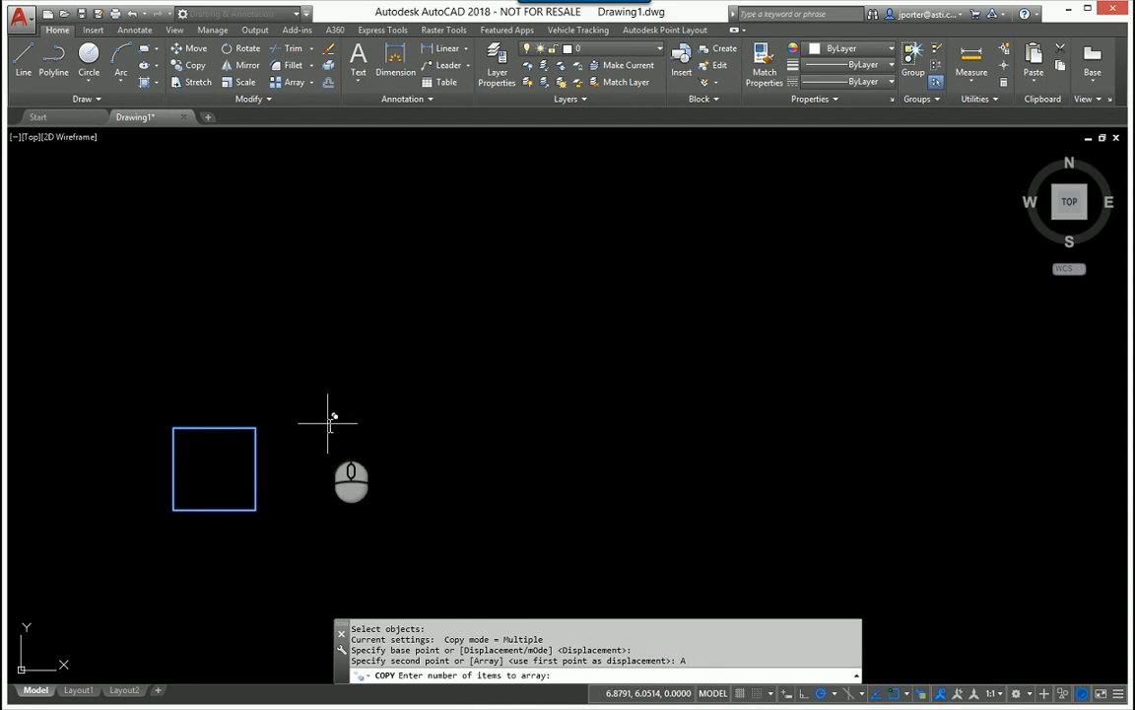
pyautogui.write('s')
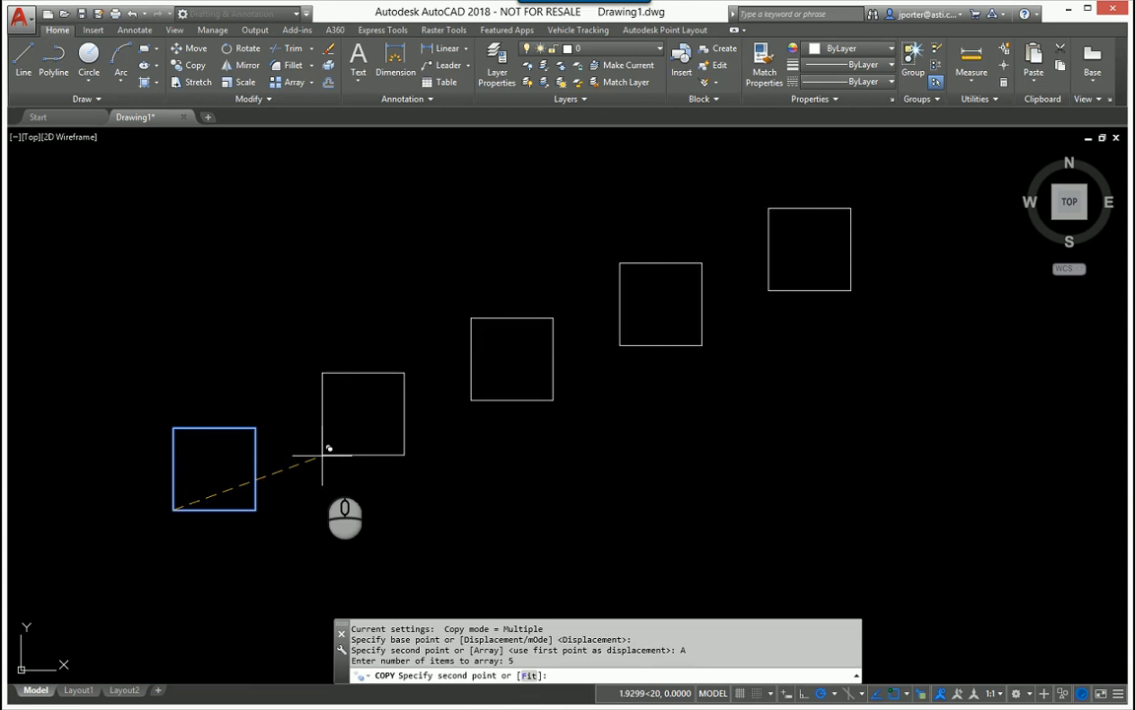
pyautogui.moveTo(320, 509)
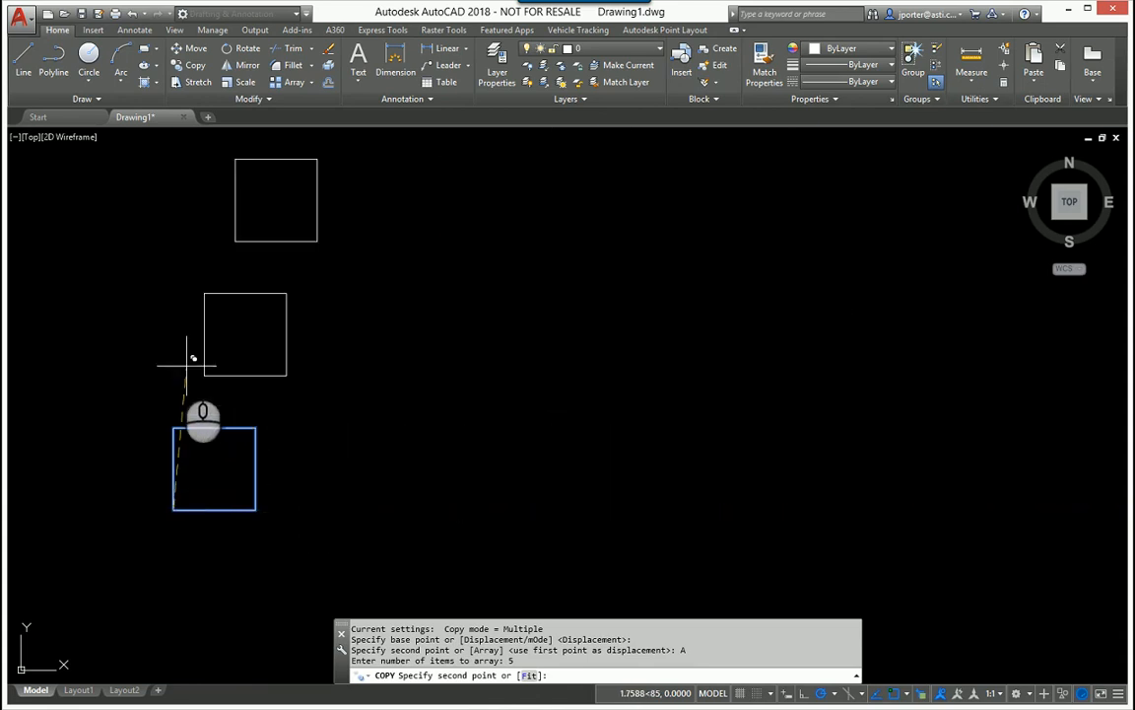
pyautogui.moveTo(363, 331)
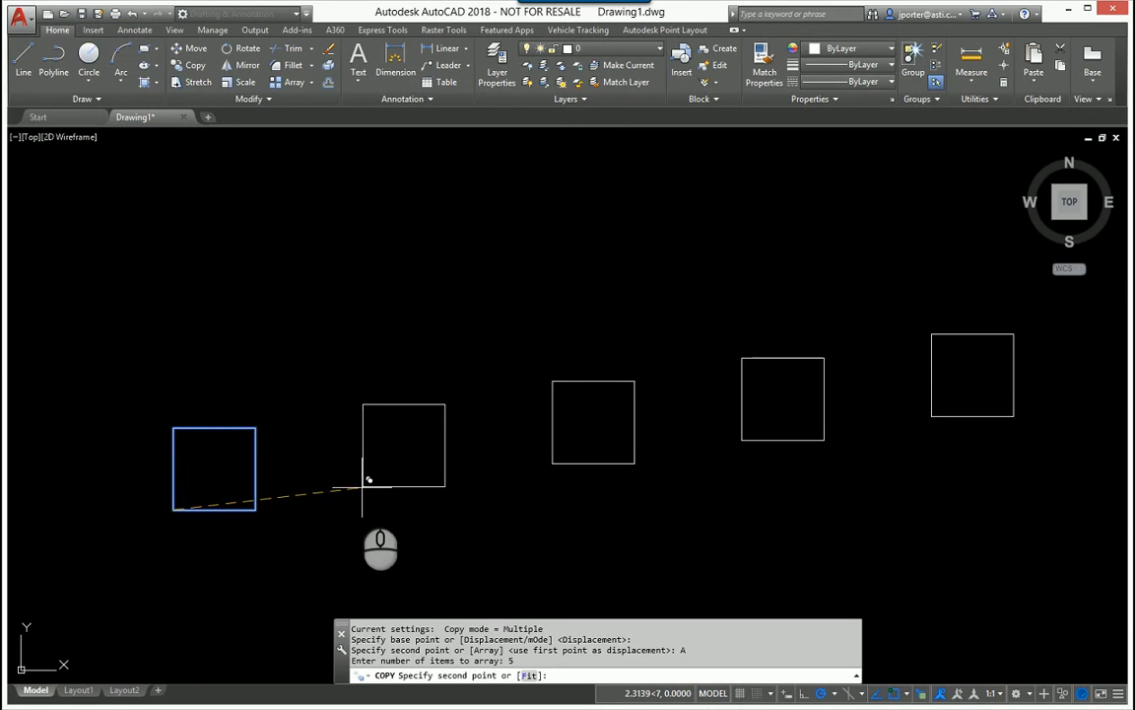
pyautogui.moveTo(325, 508)
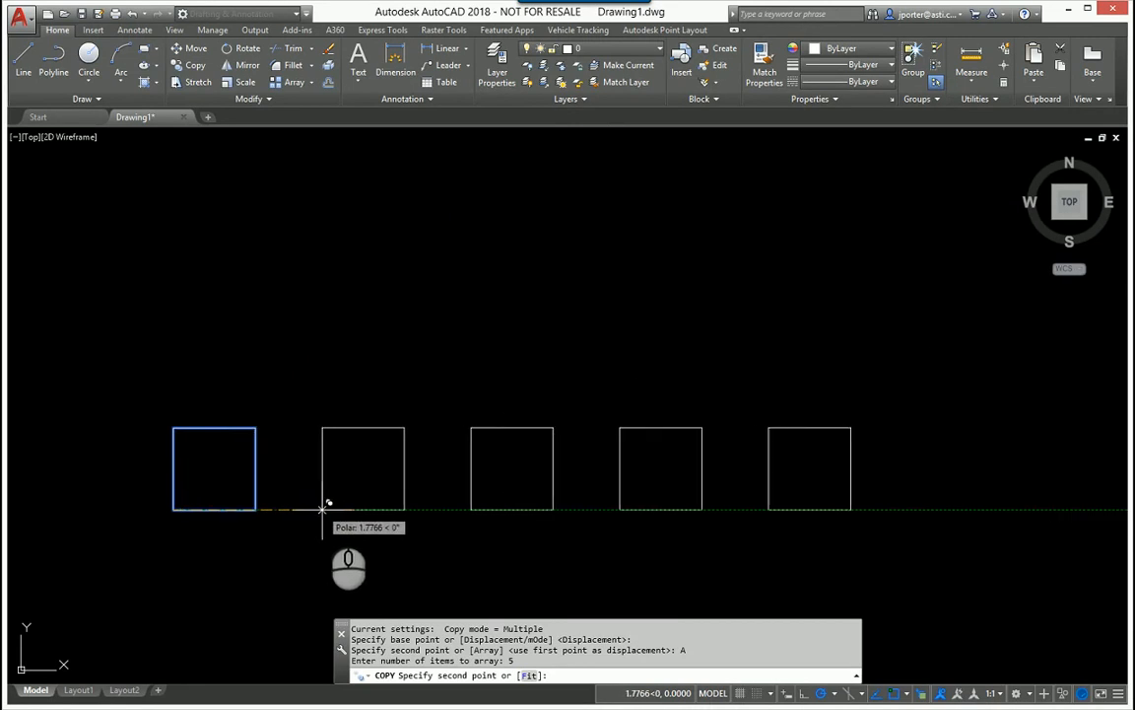
pyautogui.moveTo(327, 505)
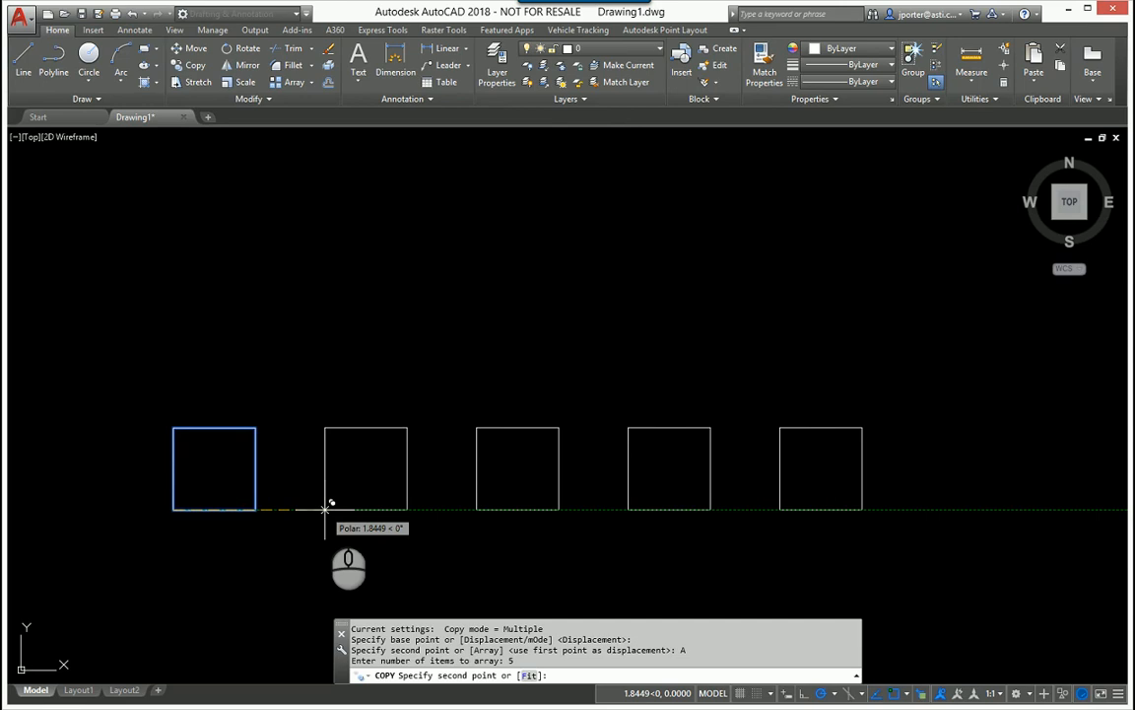
pyautogui.moveTo(331, 503)
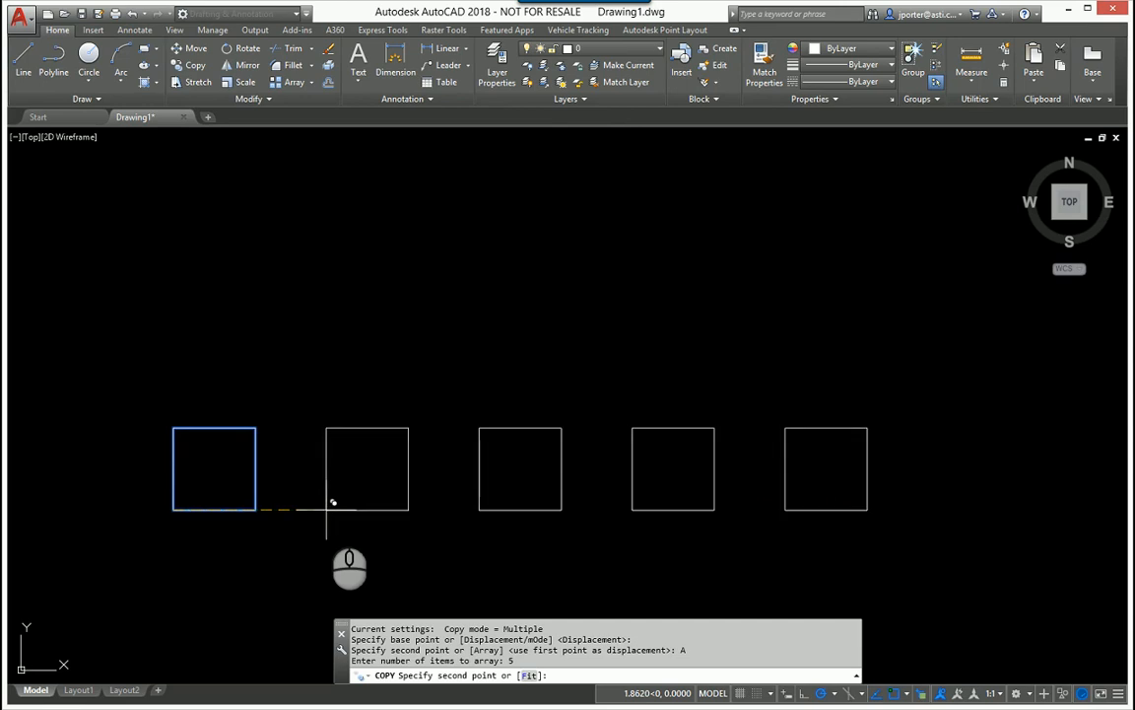
pyautogui.moveTo(306, 374)
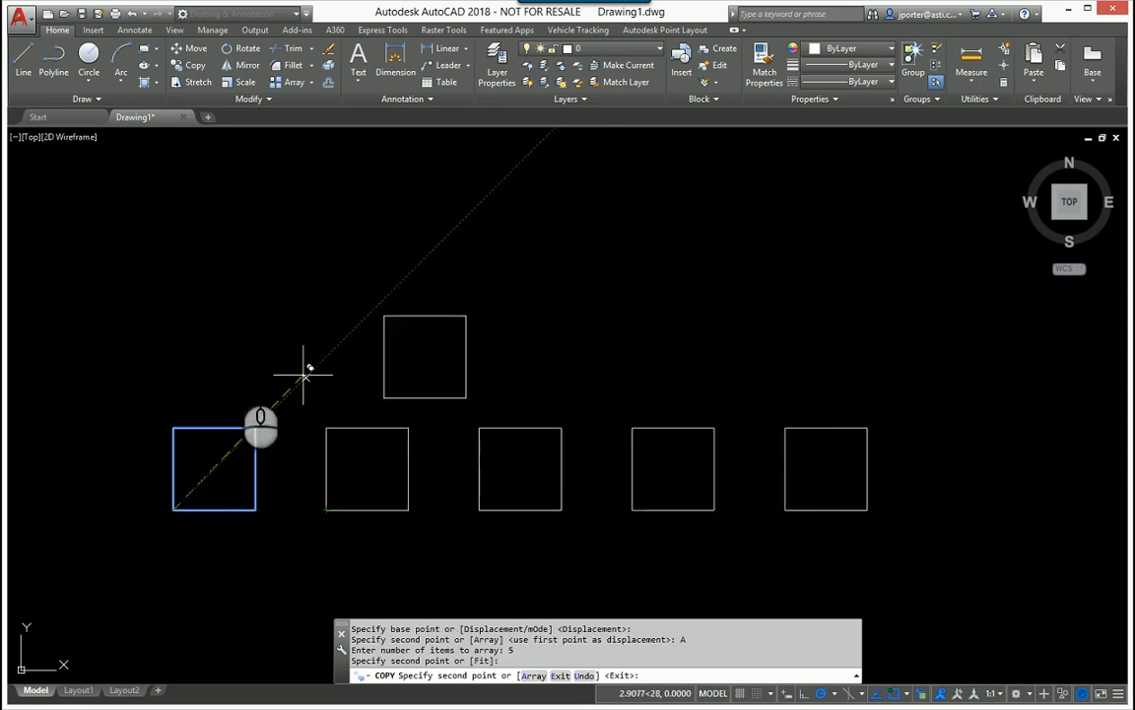
pyautogui.moveTo(232, 331)
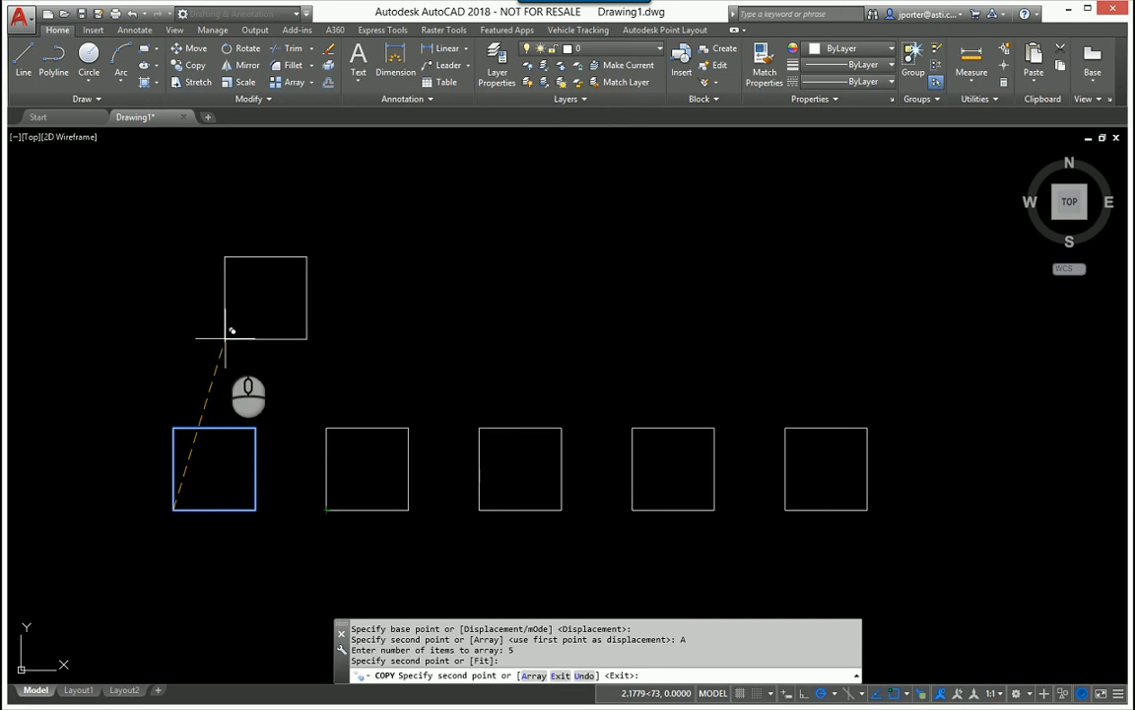
pyautogui.moveTo(556, 592)
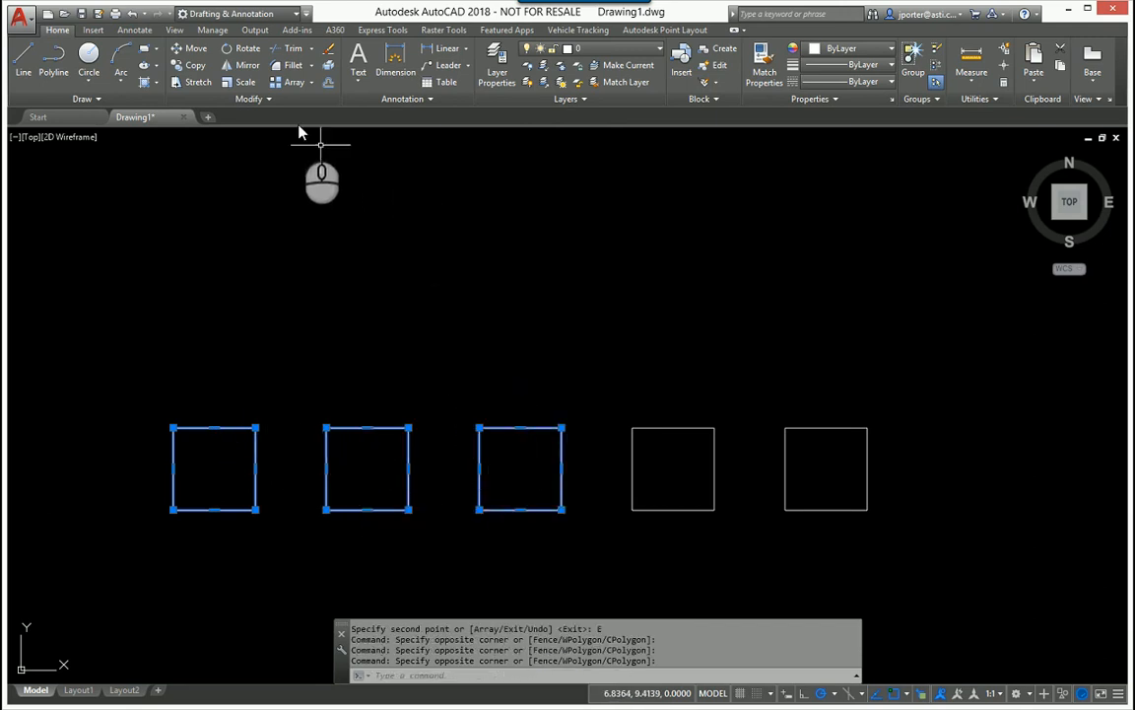
# - Clear the selection after checking the five separate squares
pyautogui.press('Escape')
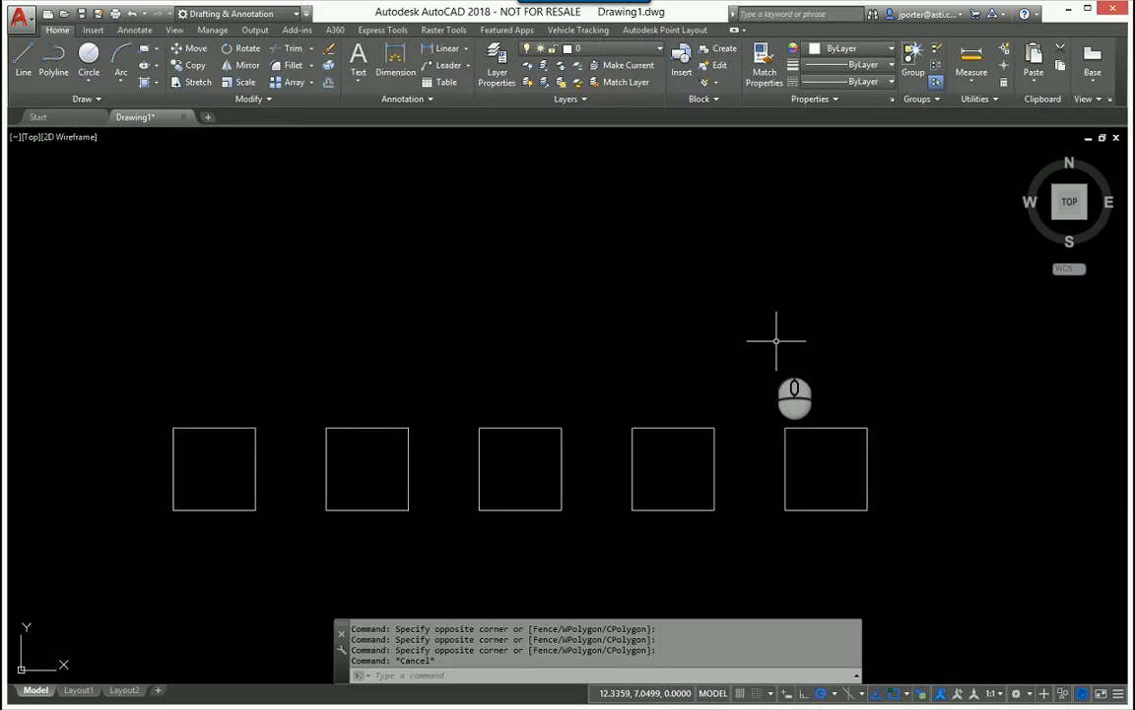
pyautogui.moveTo(309, 357)
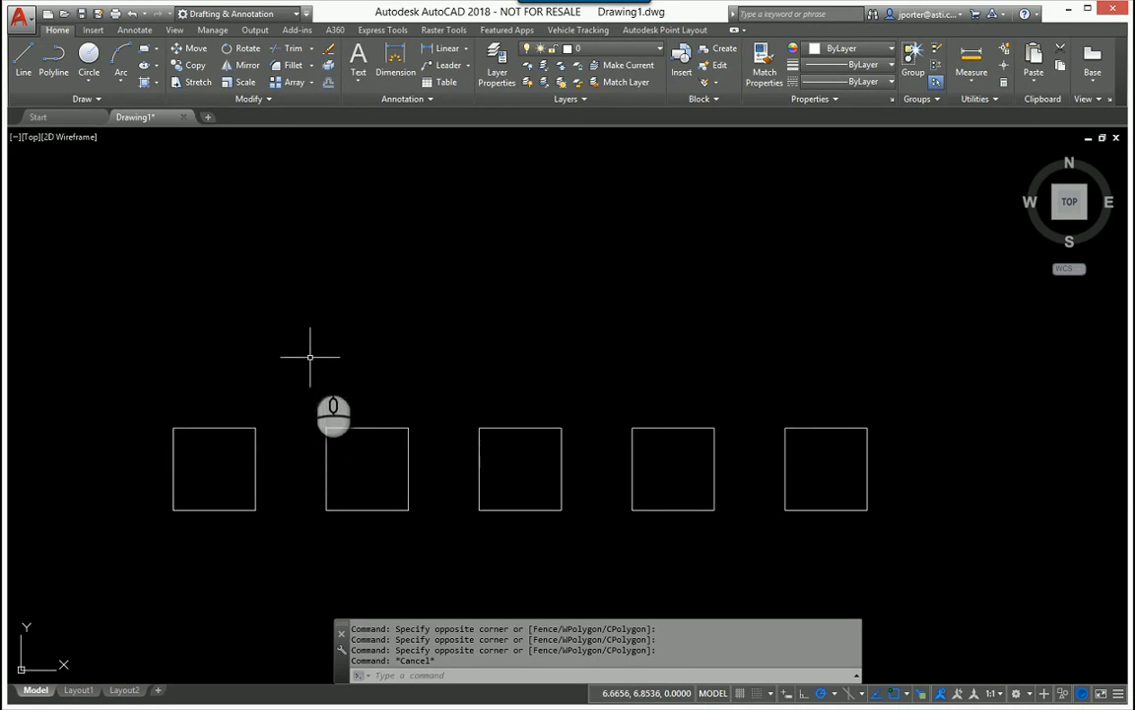
pyautogui.moveTo(816, 390)
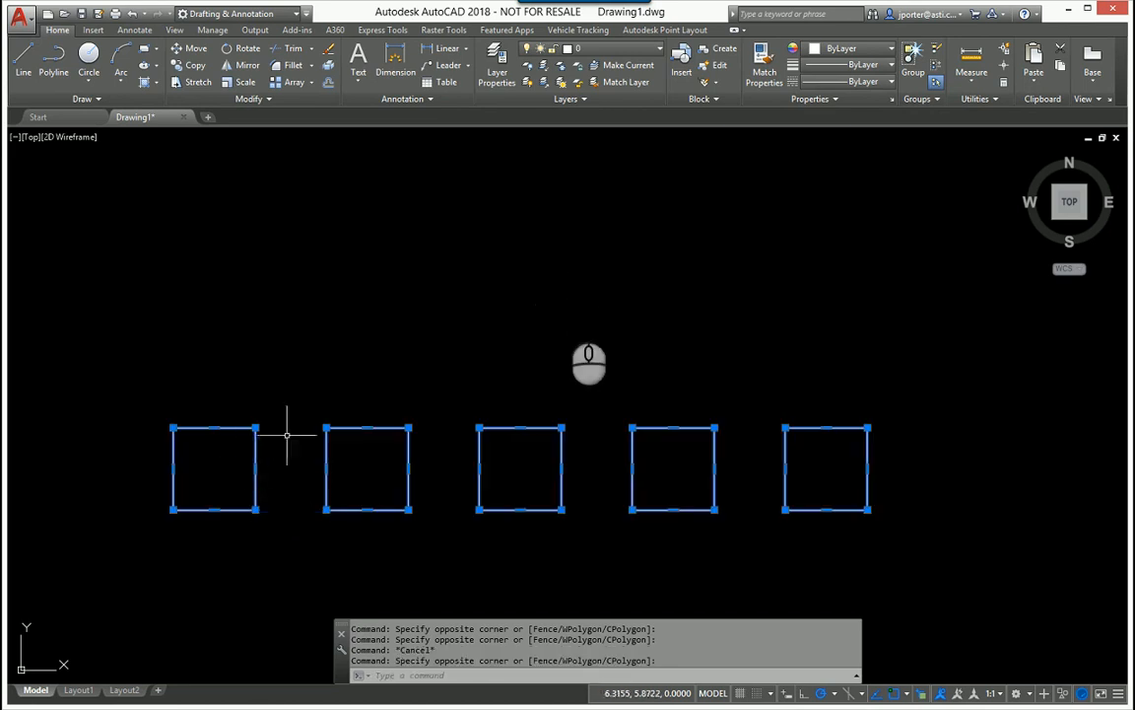
pyautogui.moveTo(502, 276)
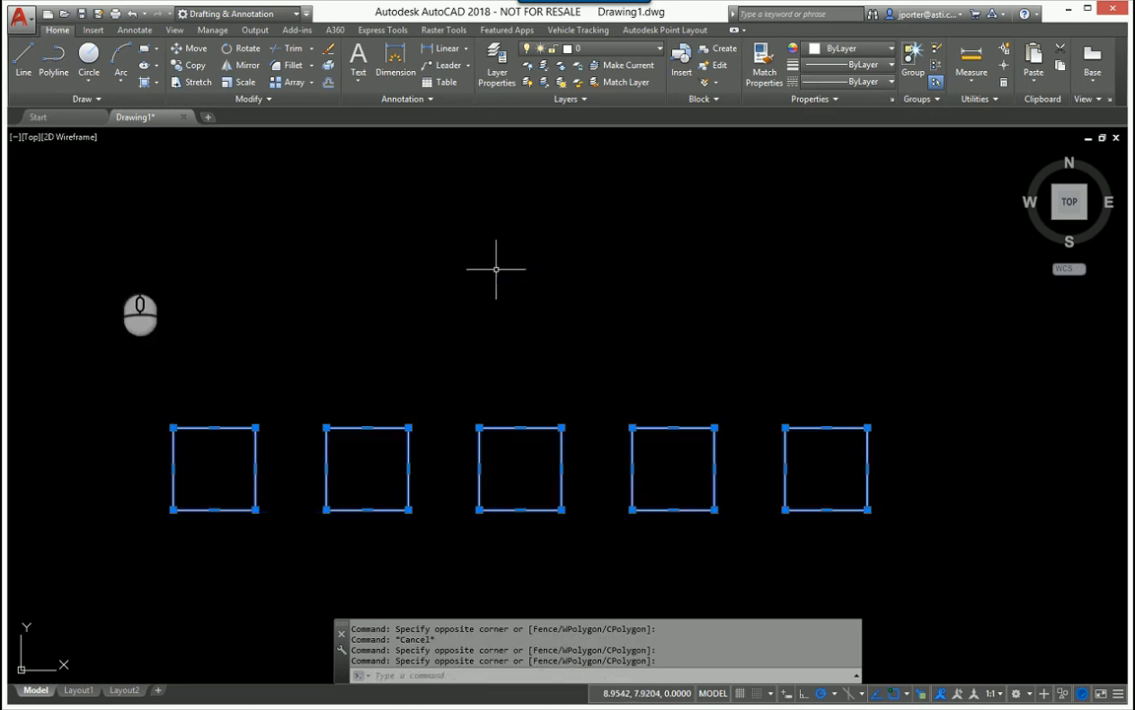
pyautogui.moveTo(93, 261)
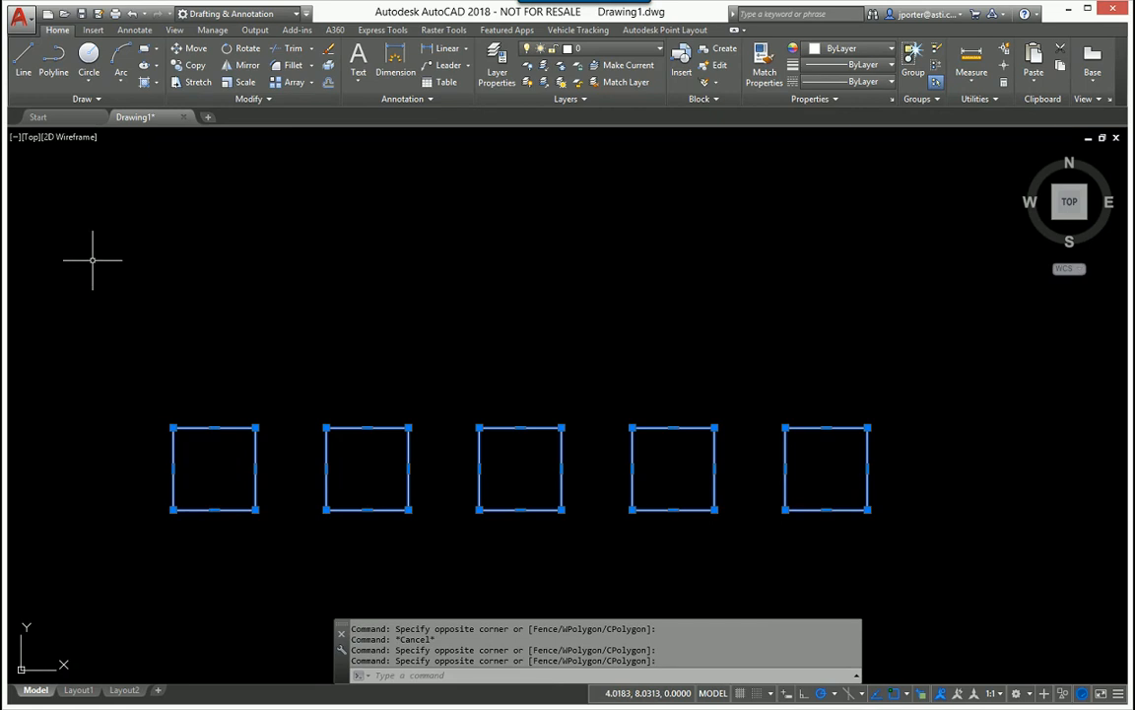